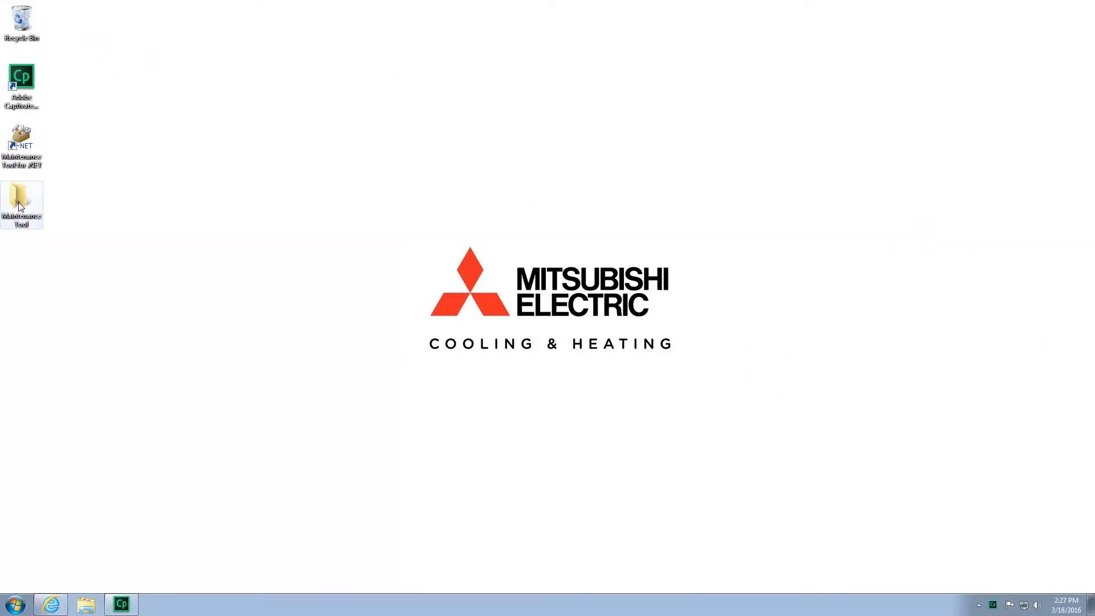
- Open the Maintenance Tool folder from the desktop to list its driver folders
double_click(20, 204)
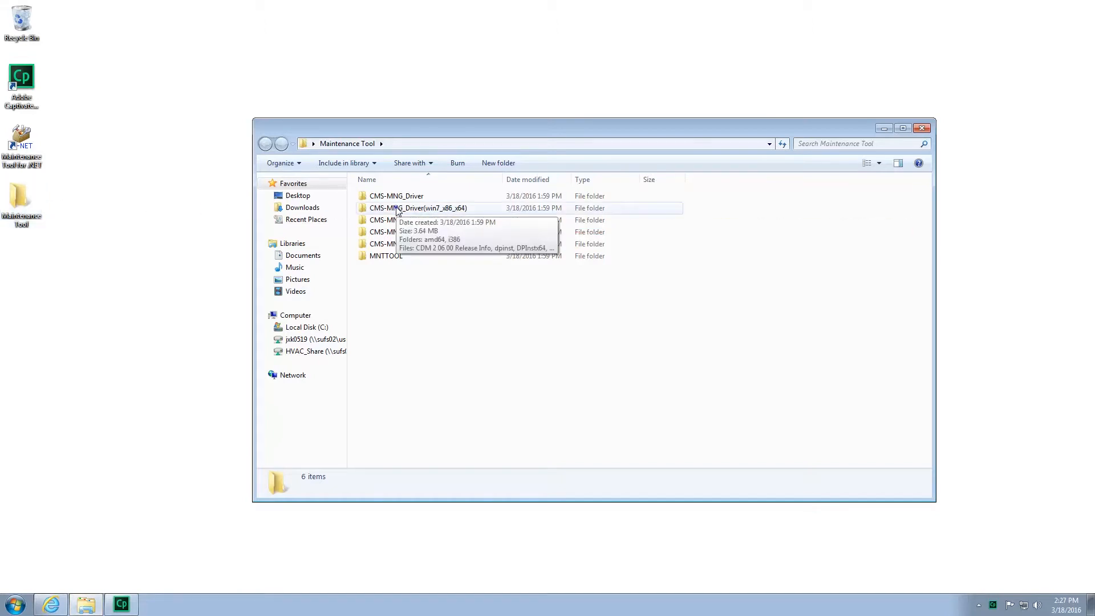
- Enter CMS-MNG_Driver(win7_x86_x64) and launch the Win7DriverInst batch file
double_click(419, 208)
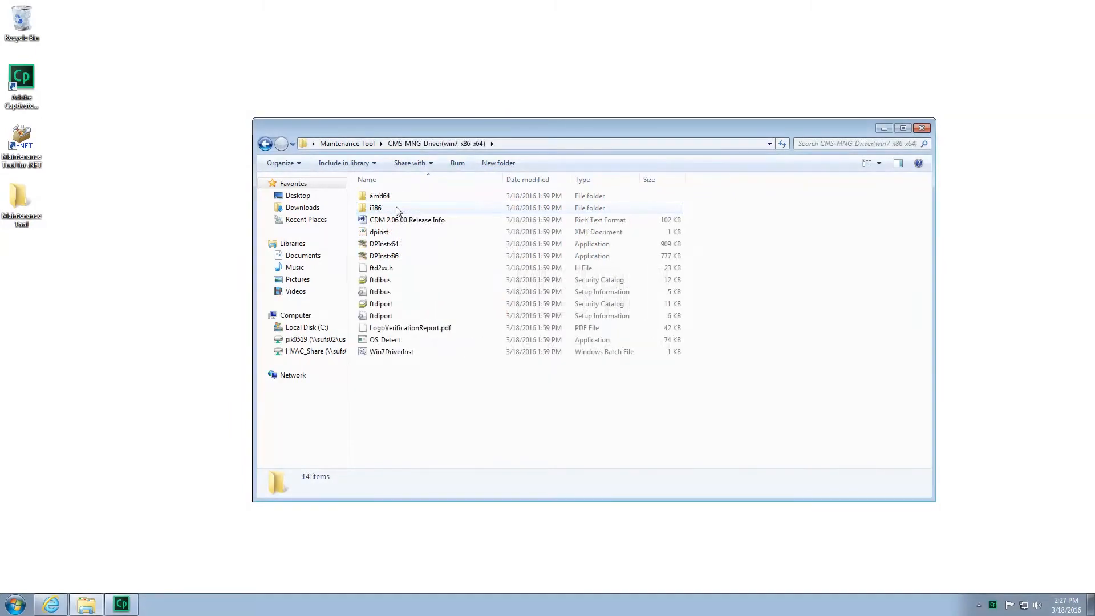
click(392, 352)
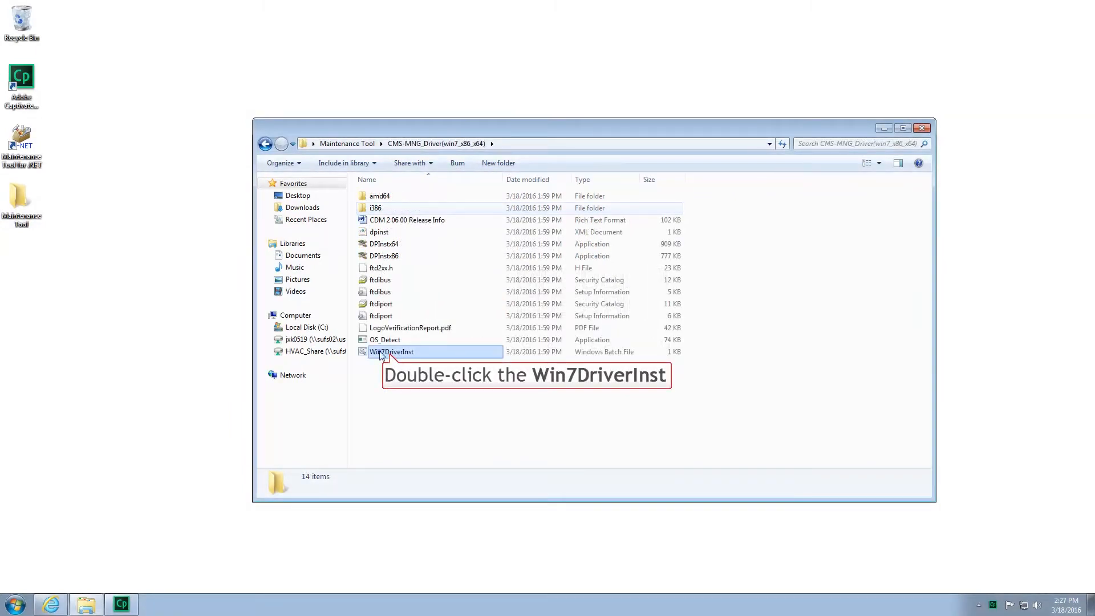
double_click(391, 352)
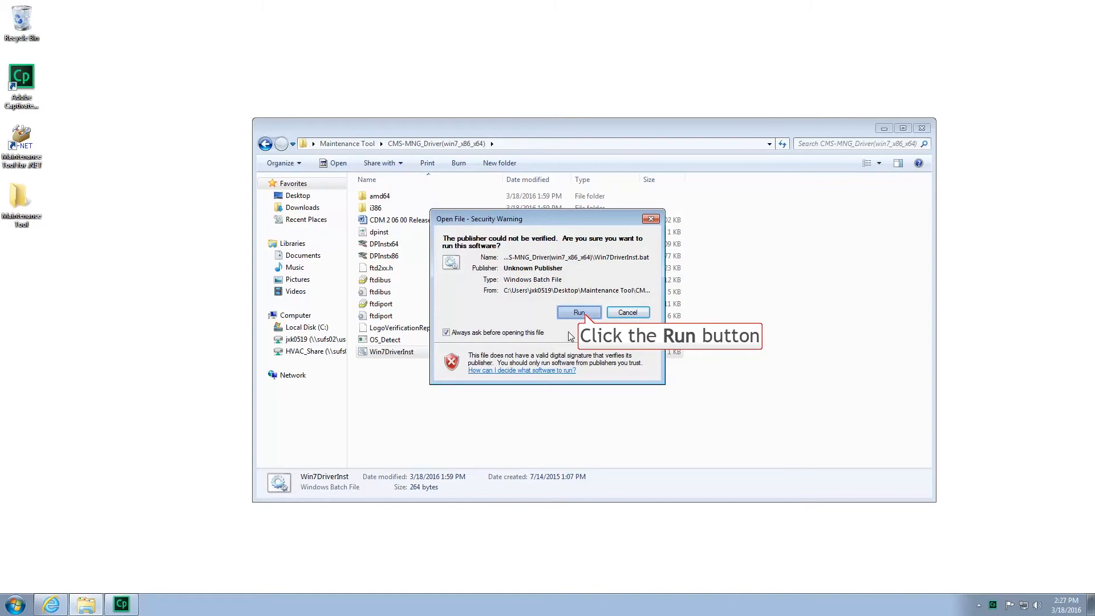
- Run the unverified Win7DriverInst script so the x64 driver installation begins
click(578, 313)
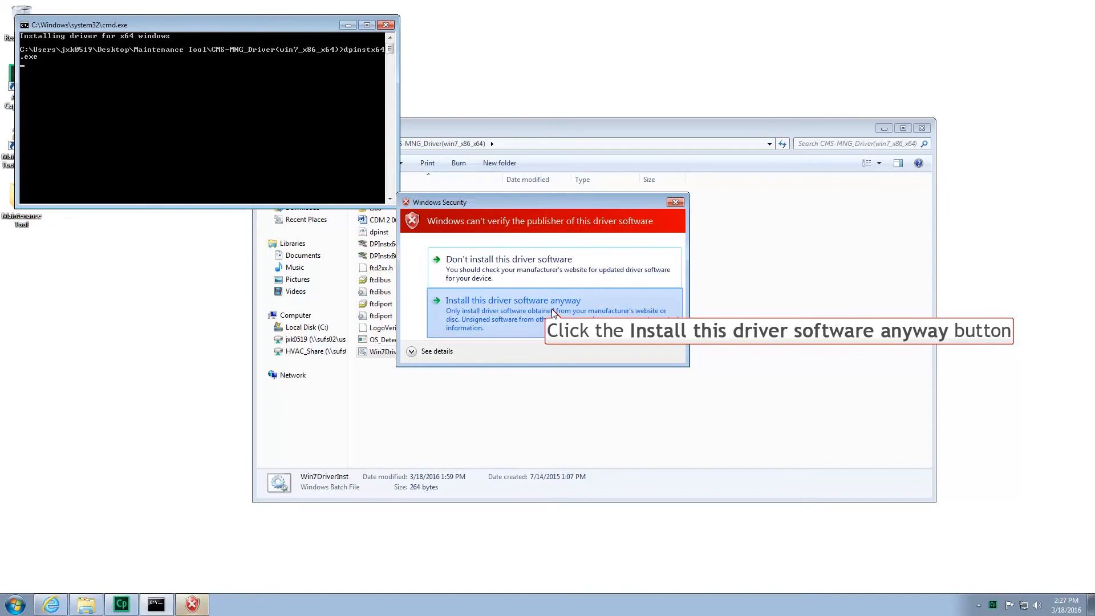
- Install both unverified drivers anyway, then close the driver folder to return to the desktop
click(512, 300)
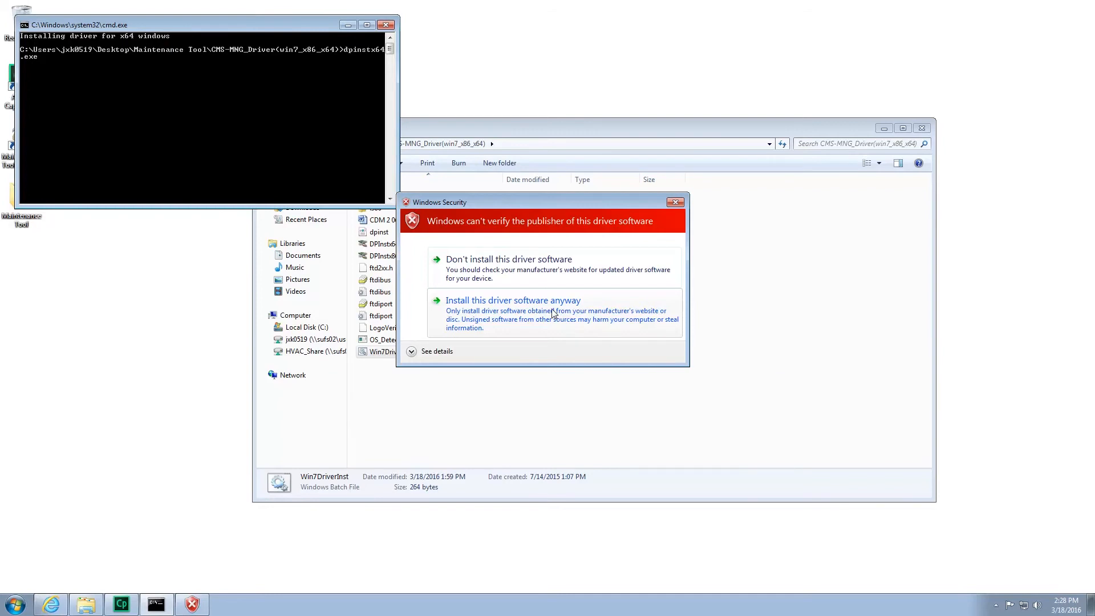
mouse_move(512, 300)
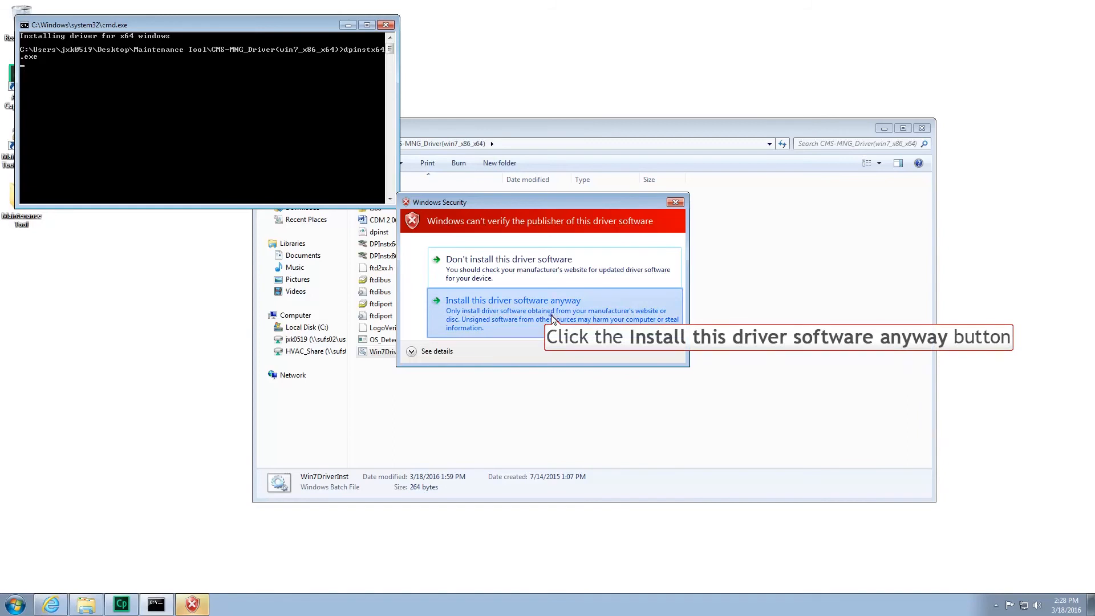
click(512, 300)
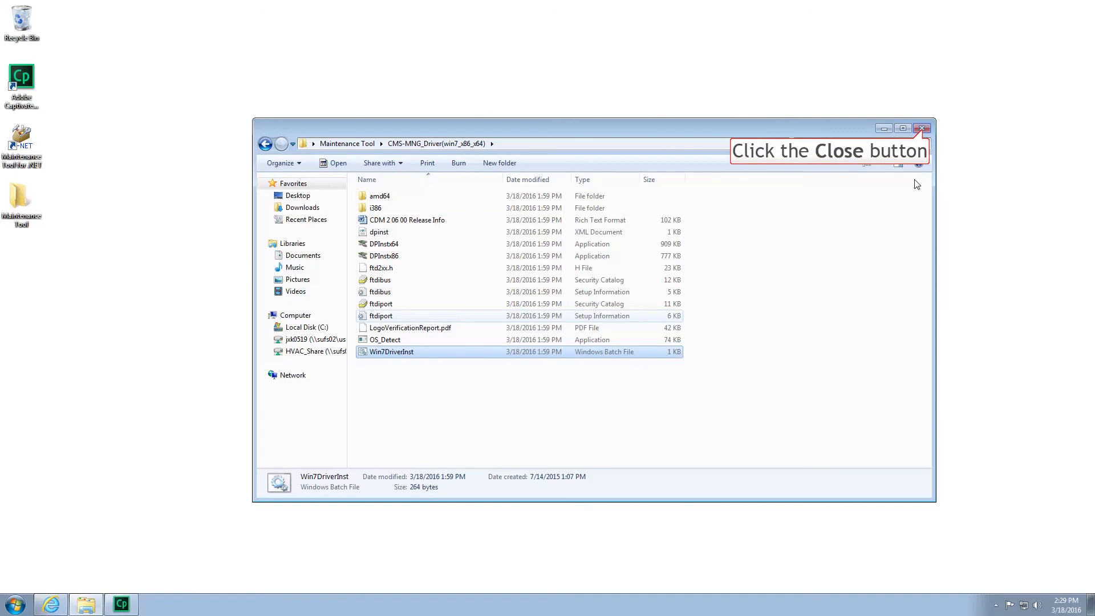
click(921, 128)
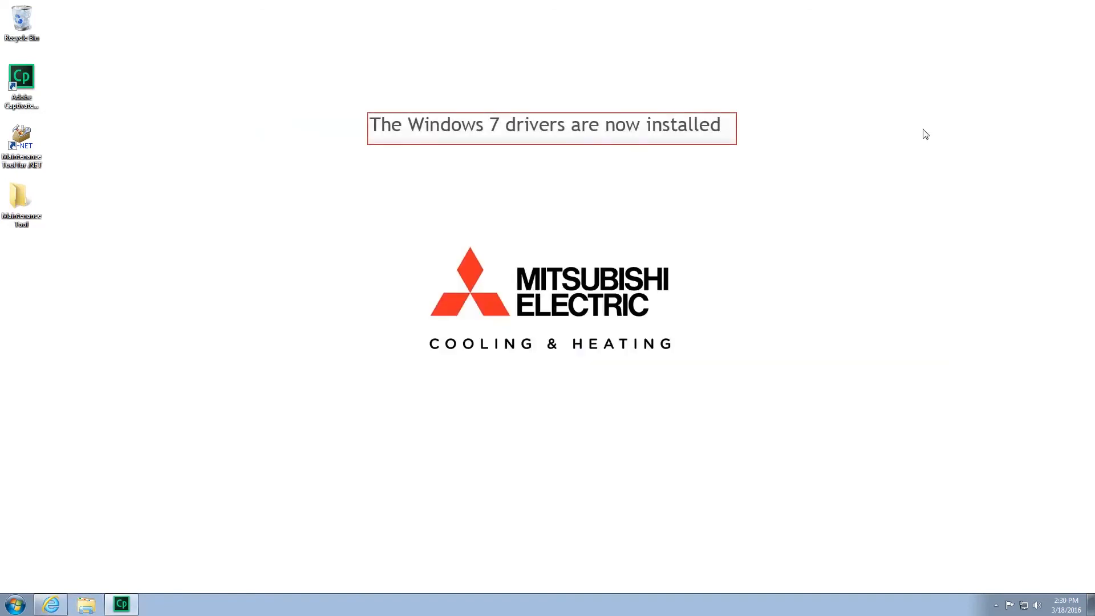